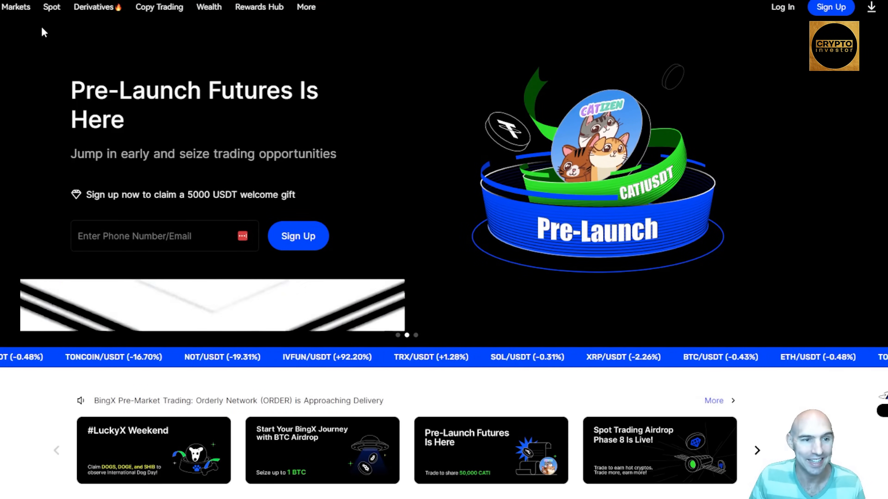
# Show the Derivatives menu listing perpetual and standard futures options.
pyautogui.click(93, 7)
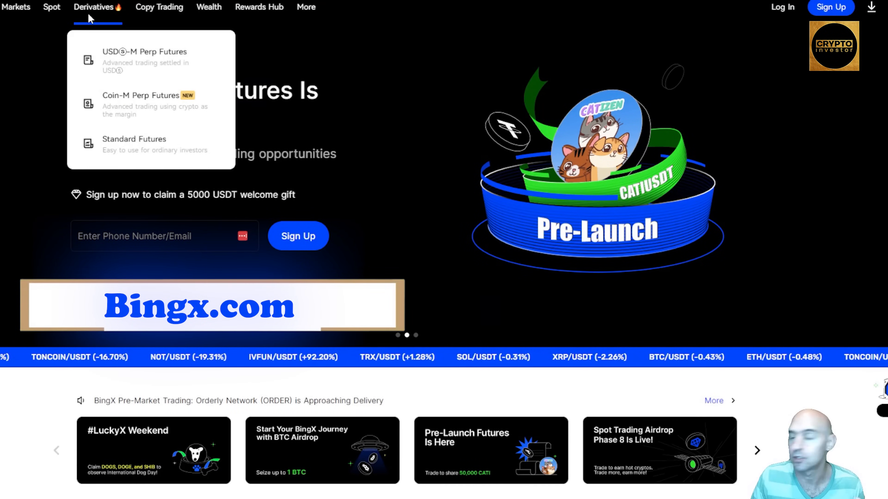
pyautogui.moveTo(392, 186)
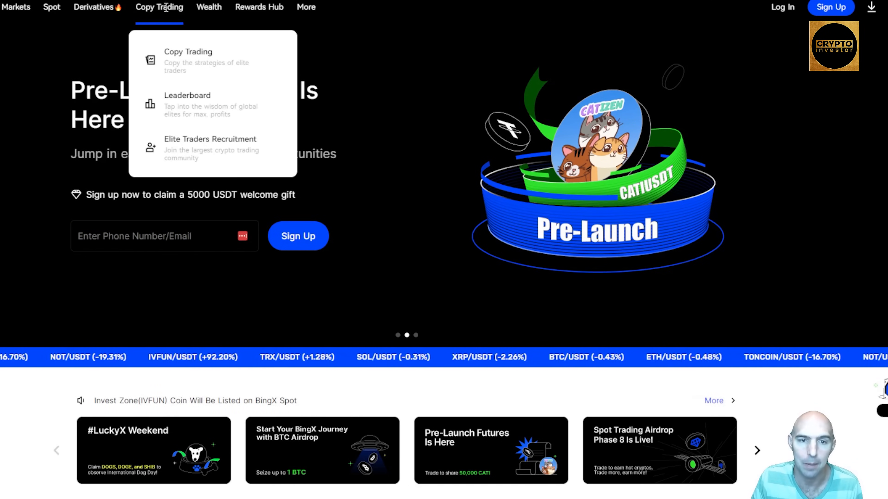
# Go to the Copy Trading Leaderboard and browse the rankings by 7D ROI, PnL and risk.
pyautogui.click(186, 103)
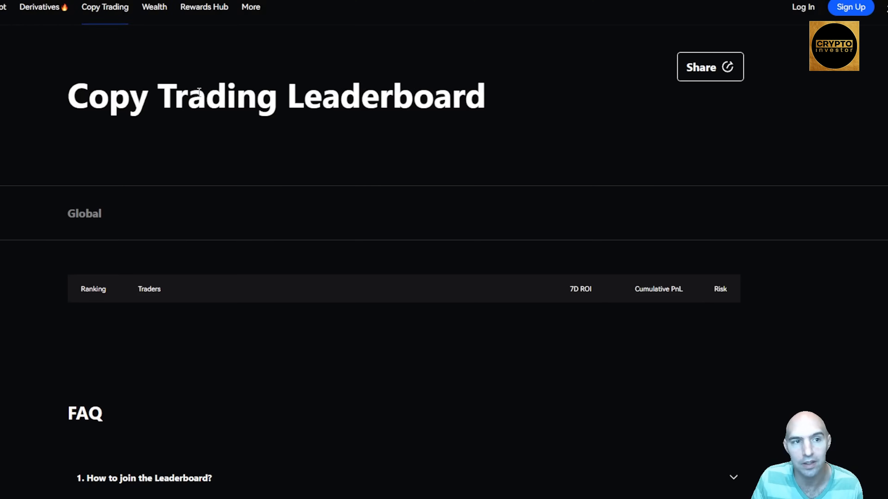
pyautogui.scroll(-3)
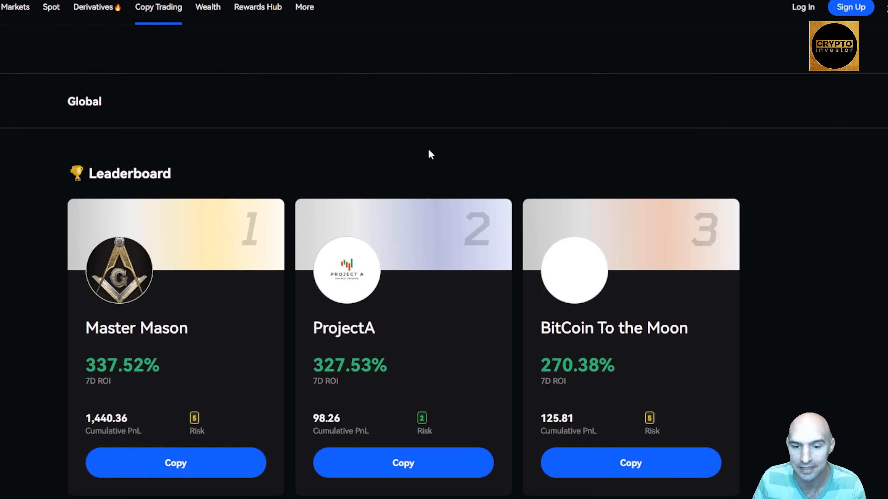
pyautogui.scroll(-3)
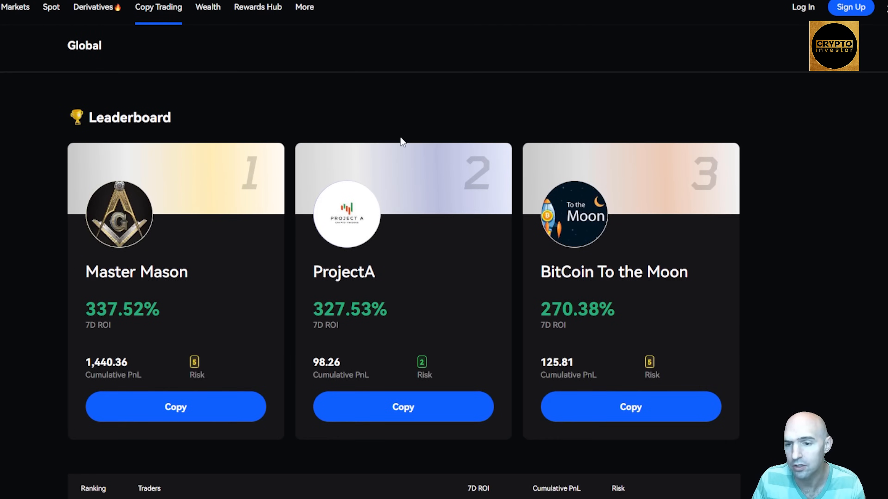
pyautogui.scroll(-3)
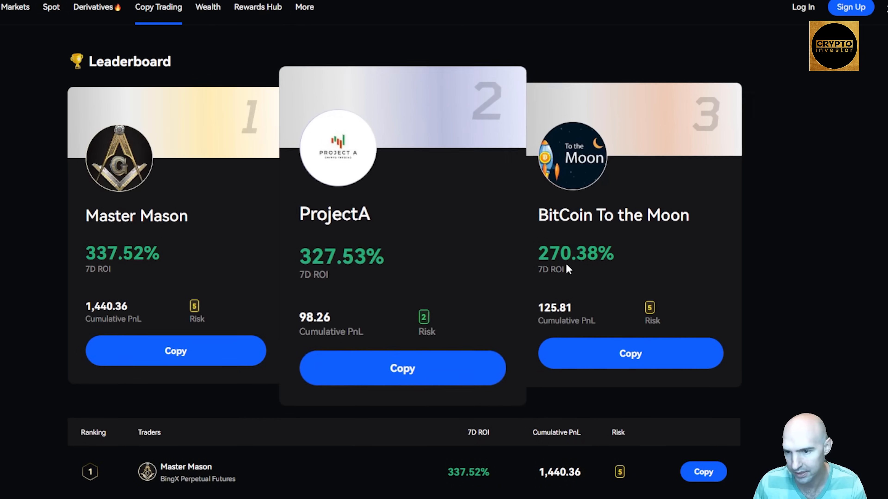
pyautogui.scroll(-3)
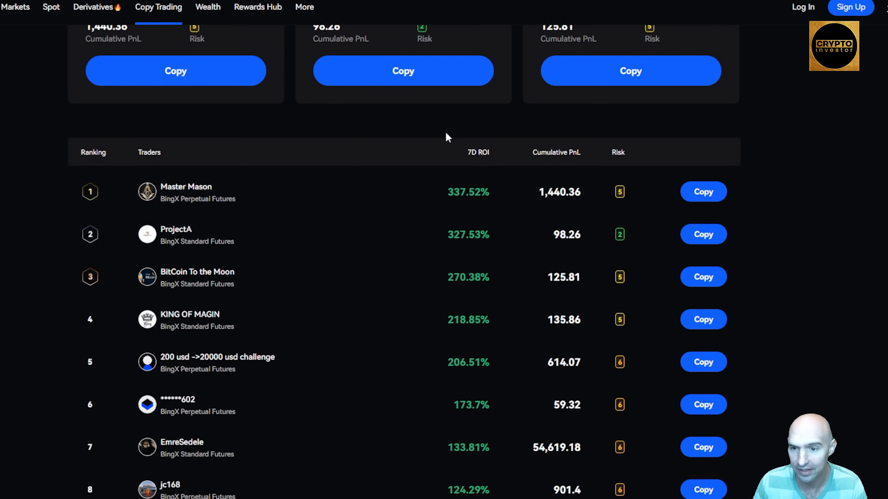
pyautogui.moveTo(461, 184)
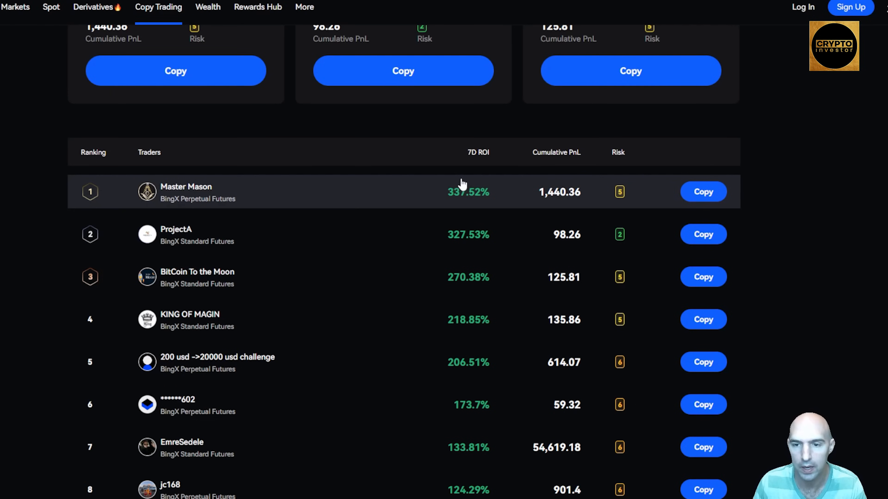
pyautogui.moveTo(462, 193)
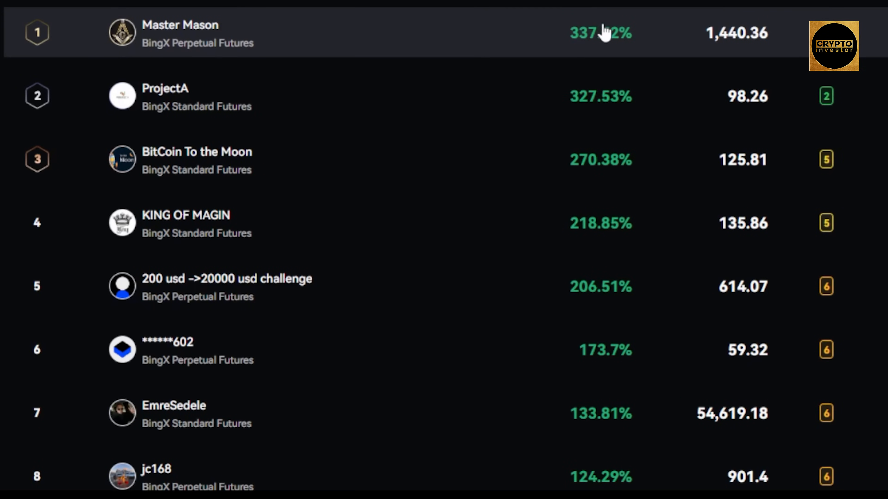
pyautogui.moveTo(598, 35)
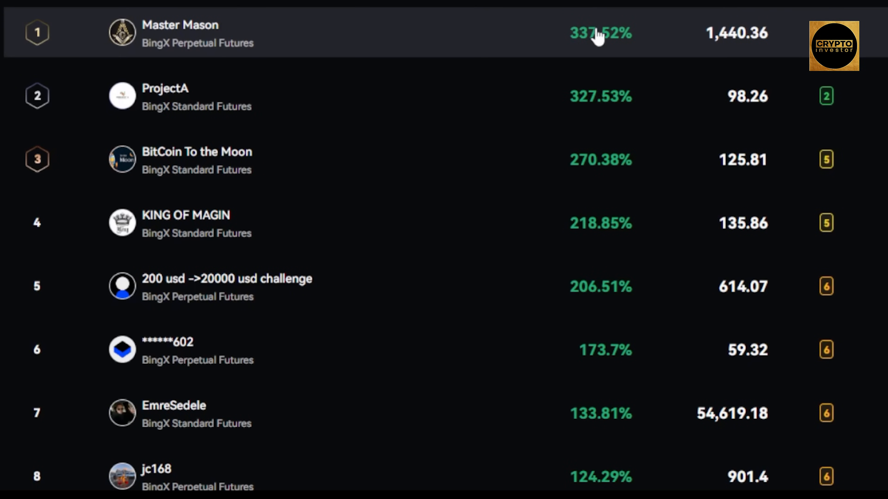
pyautogui.scroll(-3)
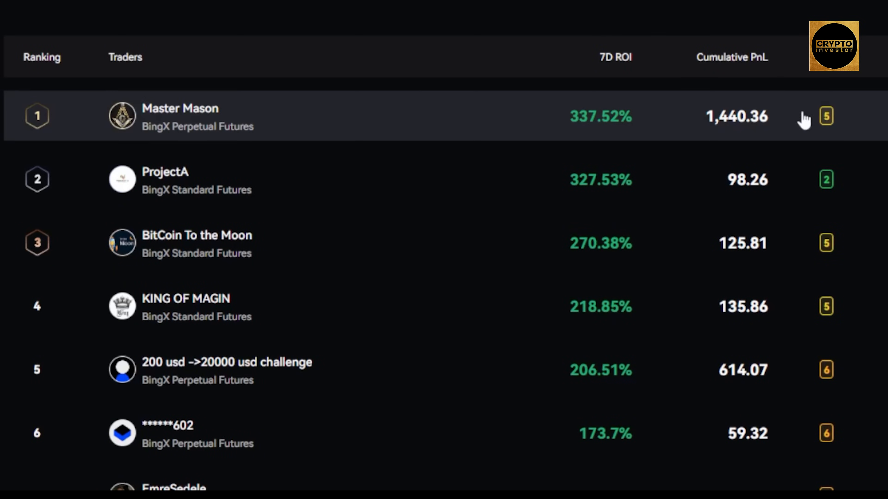
pyautogui.moveTo(728, 61)
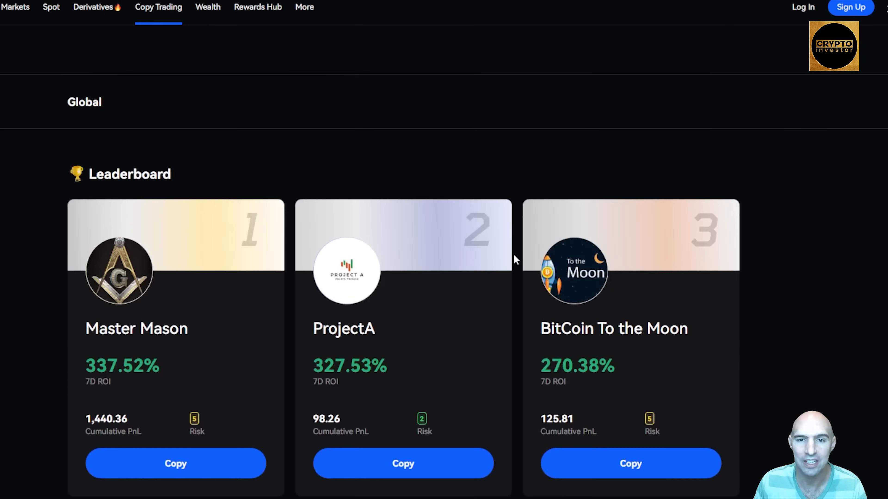
pyautogui.scroll(3)
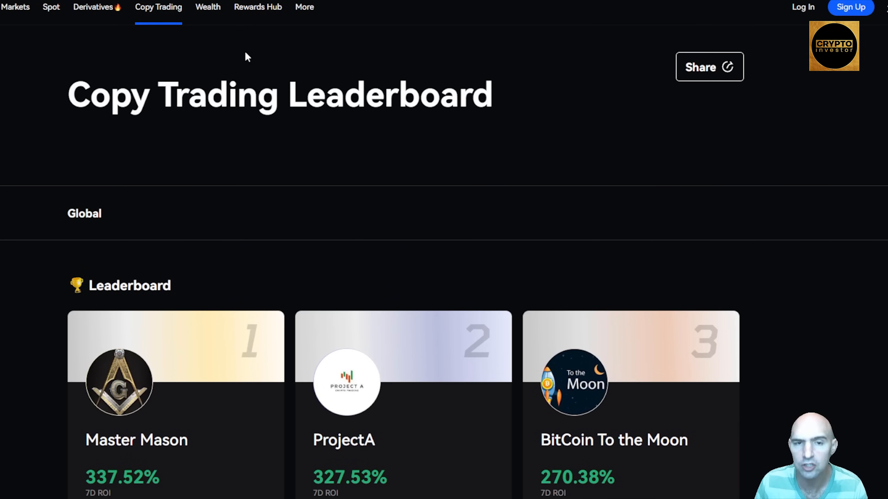
# Go to the Wealth page and browse the Popular Products USDT earn list.
pyautogui.click(154, 7)
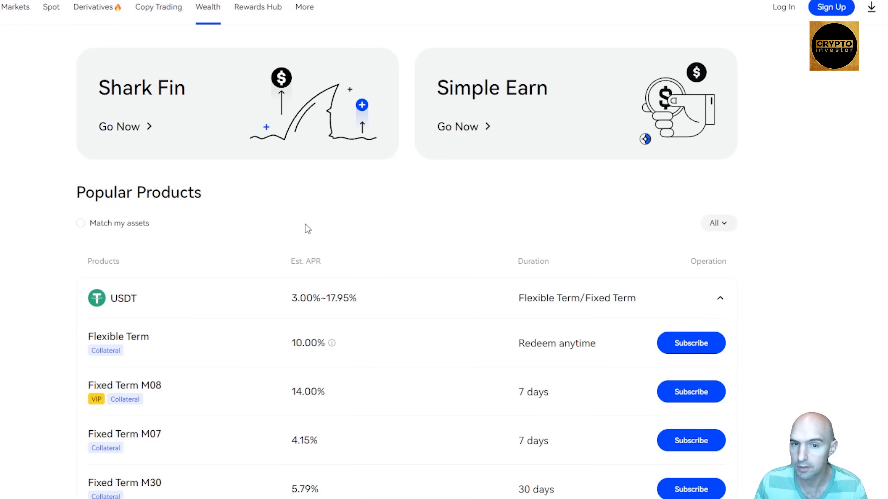
pyautogui.scroll(-3)
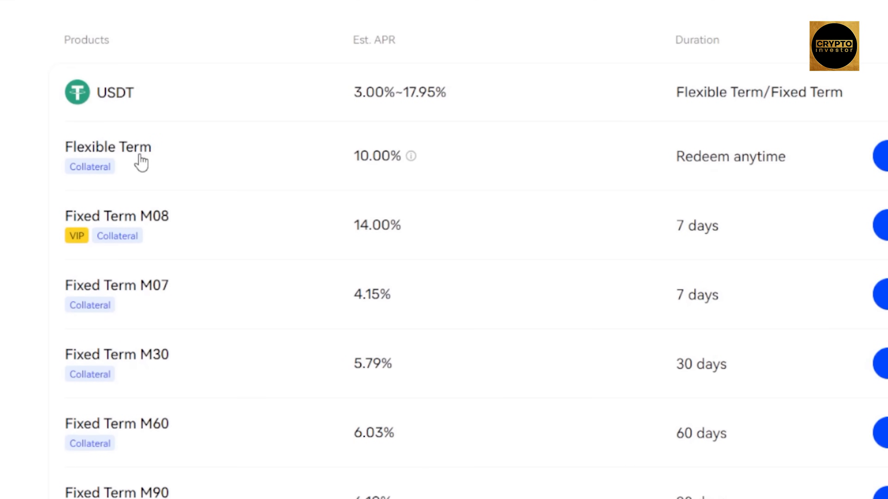
pyautogui.moveTo(195, 232)
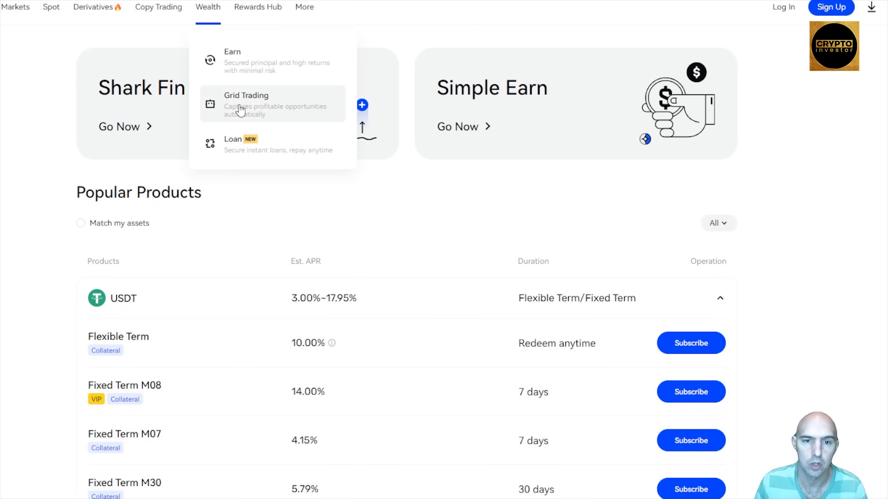
# Go to Grid Trading and review Futures, Spot and Spot Infinity Grid with recommended pairs.
pyautogui.click(246, 96)
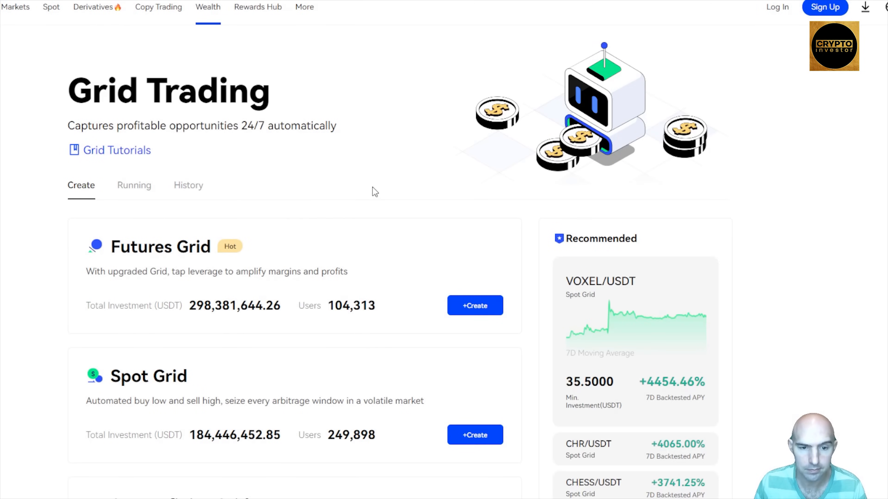
pyautogui.scroll(-3)
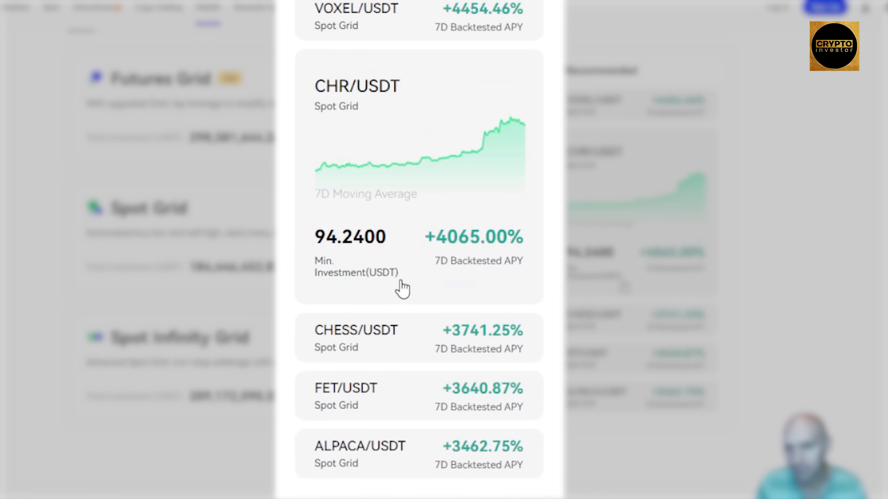
pyautogui.scroll(3)
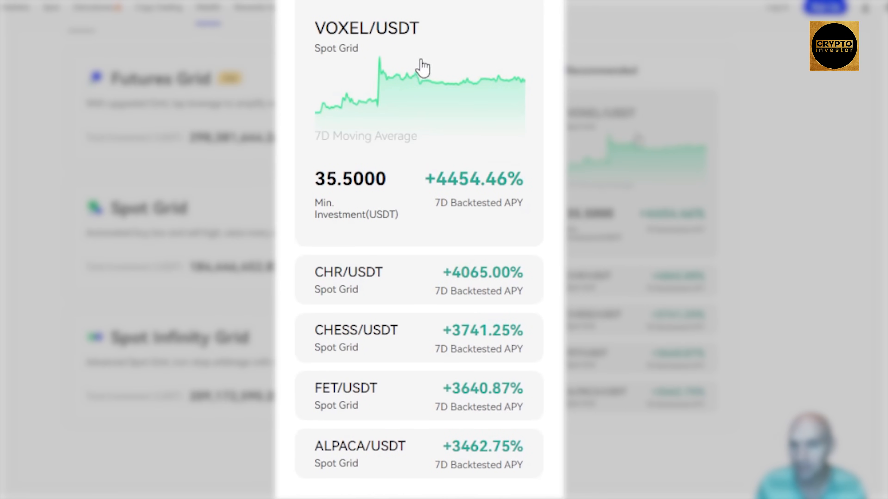
pyautogui.moveTo(402, 206)
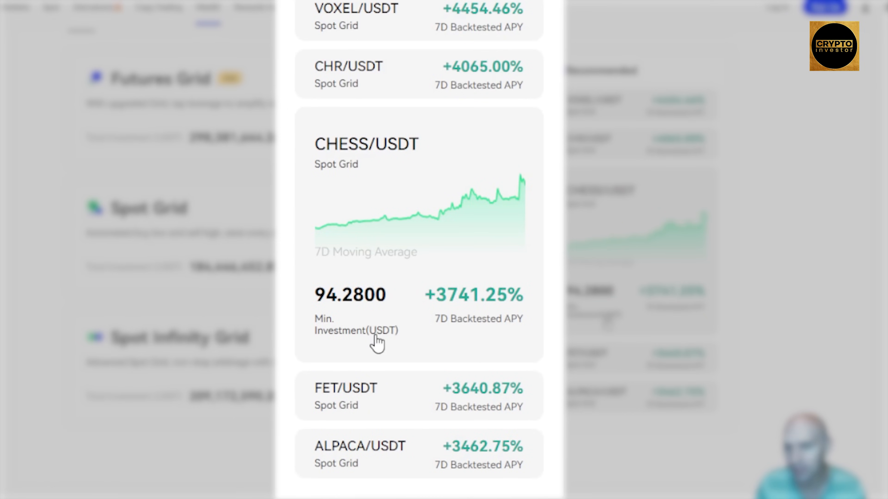
pyautogui.scroll(-3)
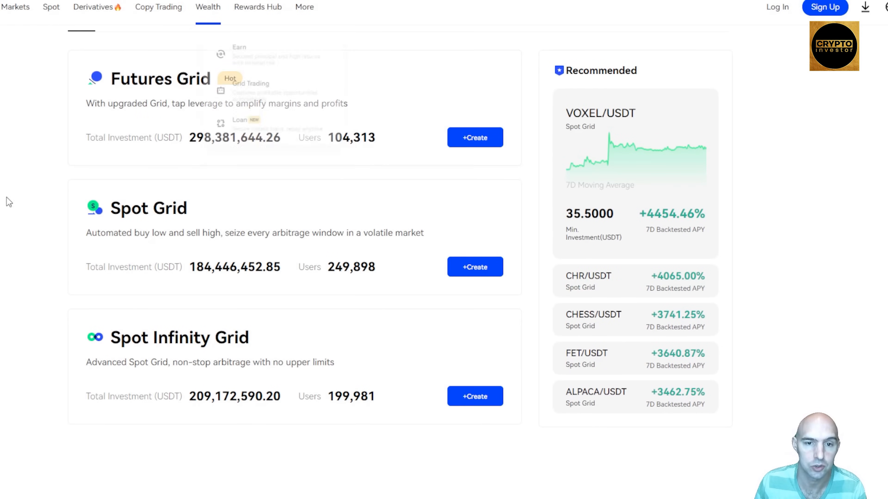
pyautogui.click(159, 7)
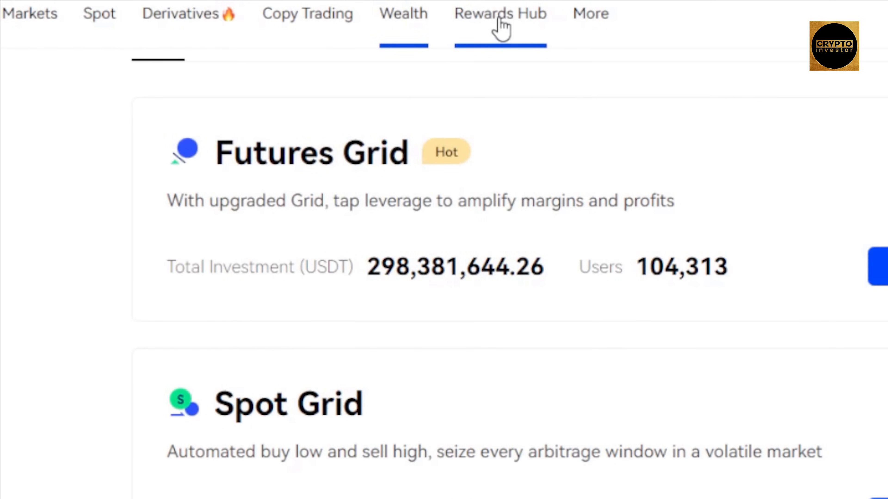
# Visit the Rewards Hub promo, then go to the Copy Trading traders page.
pyautogui.click(500, 13)
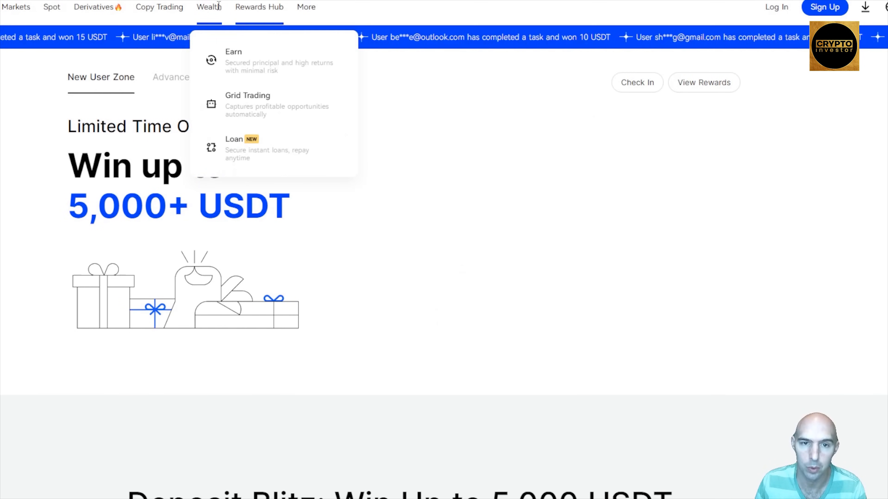
pyautogui.click(259, 7)
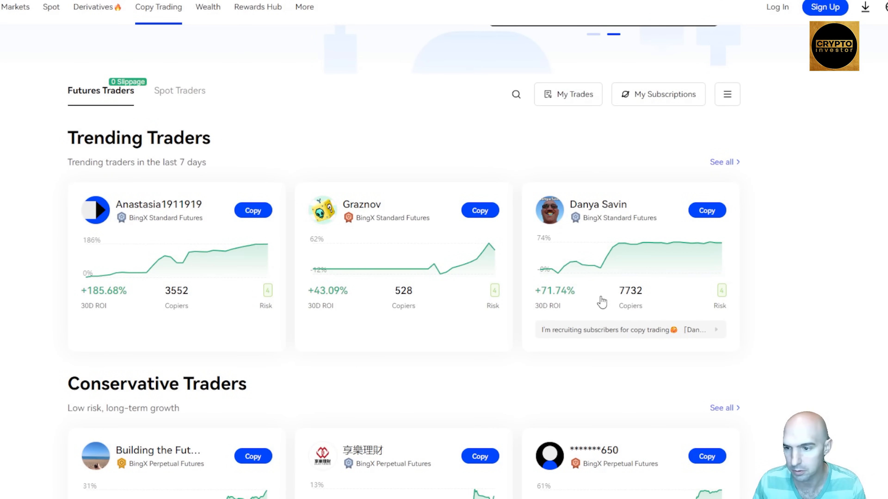
pyautogui.moveTo(516, 270)
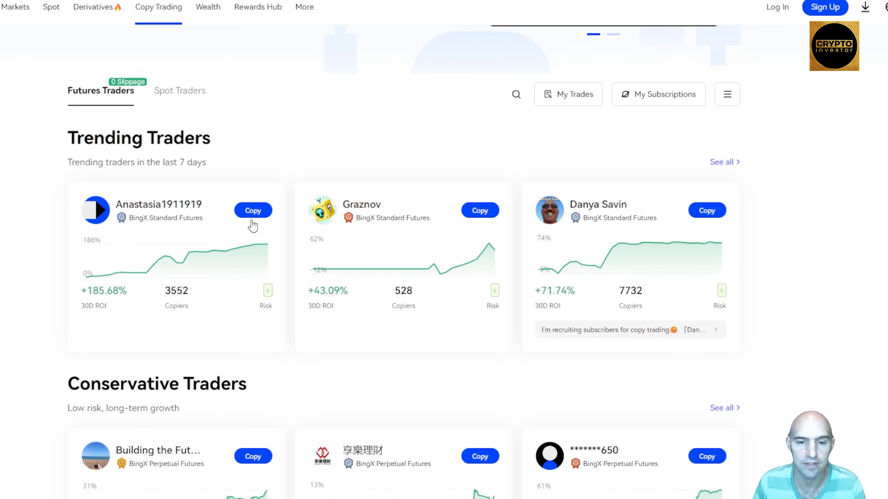
pyautogui.click(776, 7)
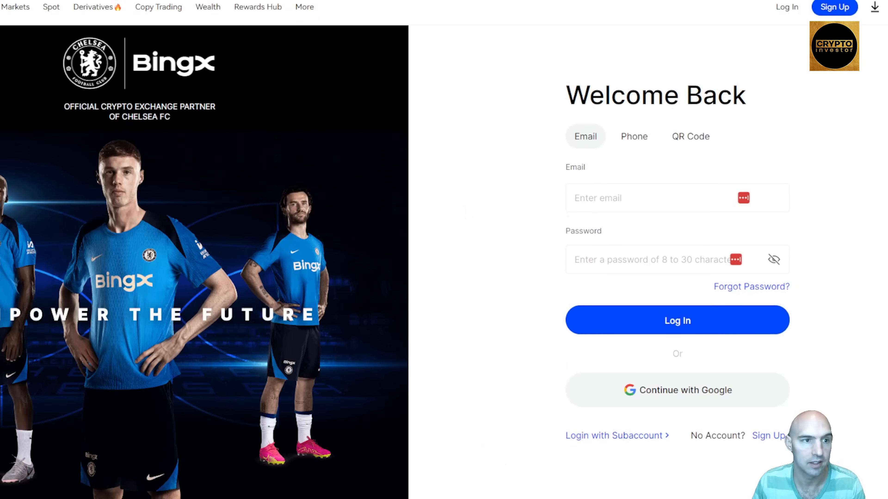
pyautogui.click(159, 7)
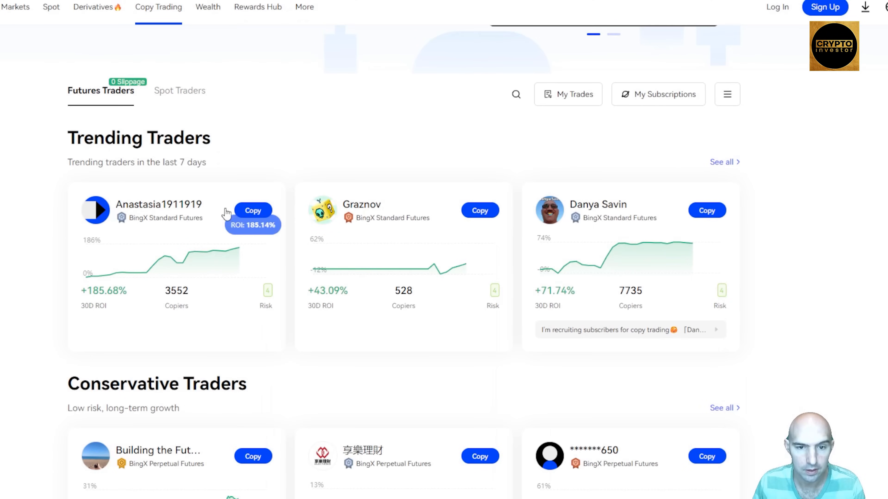
pyautogui.click(158, 204)
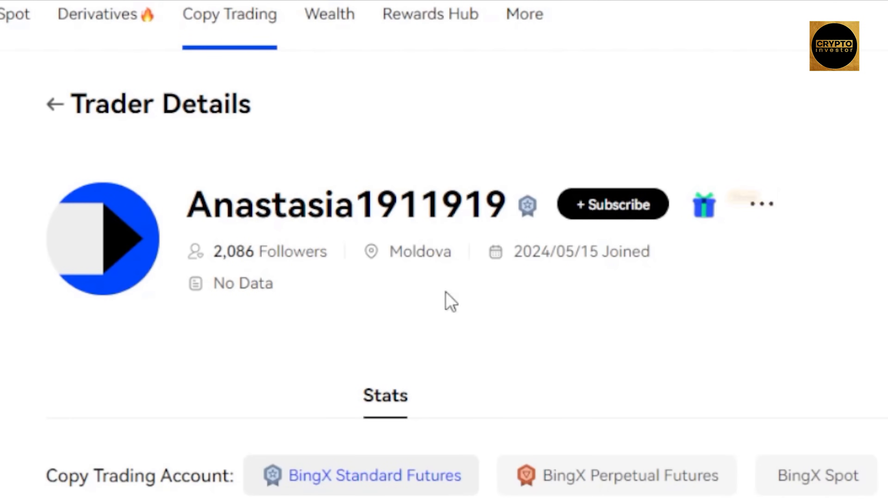
# Review the trader's ROI, risk and top-traded pairs charts down to Current Positions.
pyautogui.scroll(-3)
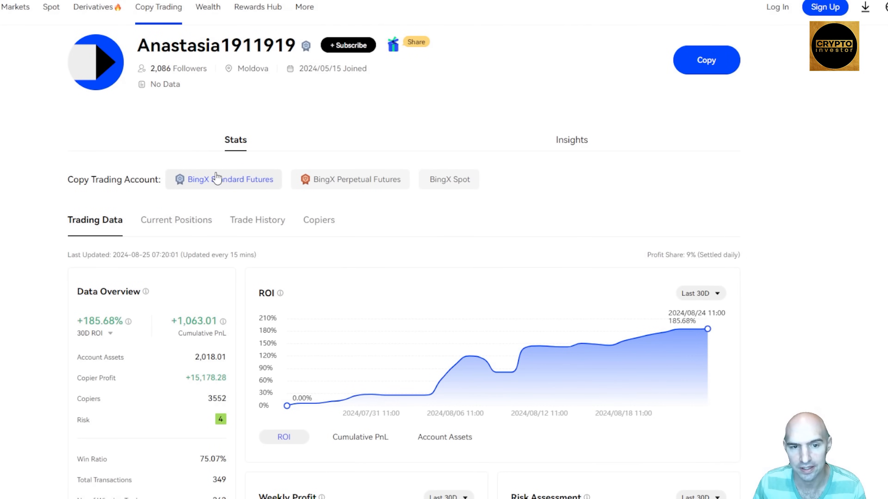
pyautogui.moveTo(339, 189)
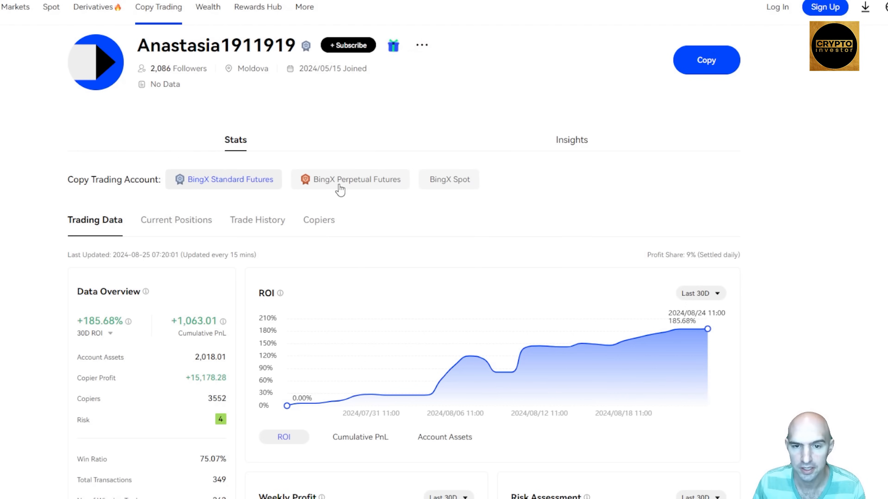
pyautogui.moveTo(184, 225)
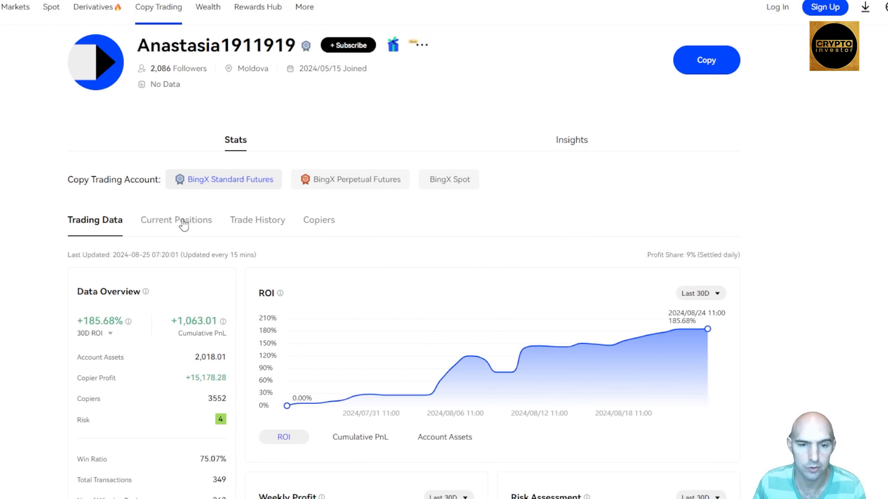
pyautogui.scroll(-3)
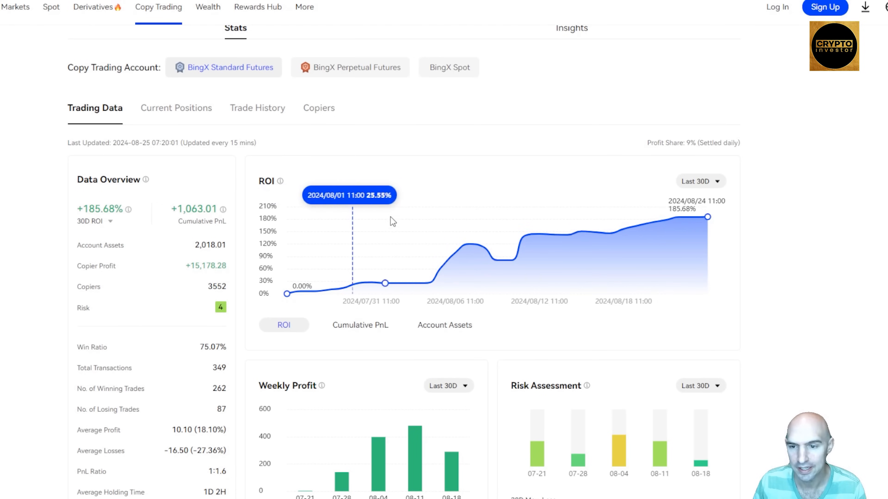
pyautogui.moveTo(552, 285)
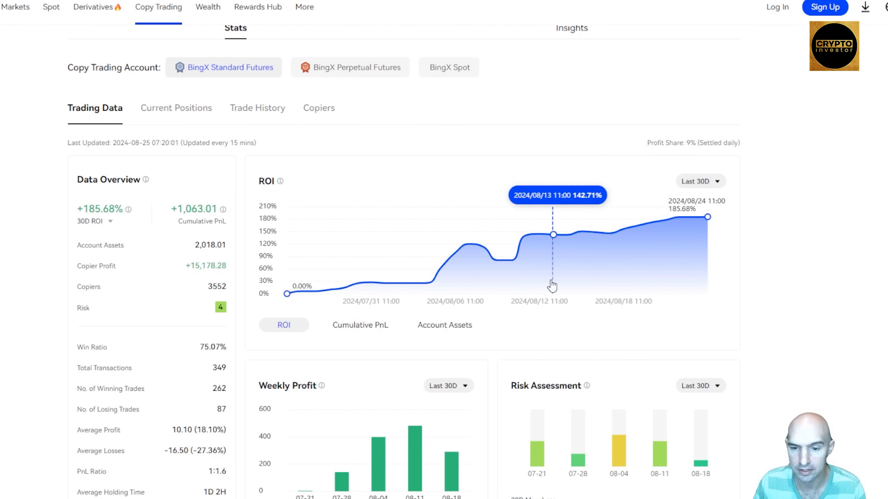
pyautogui.scroll(-3)
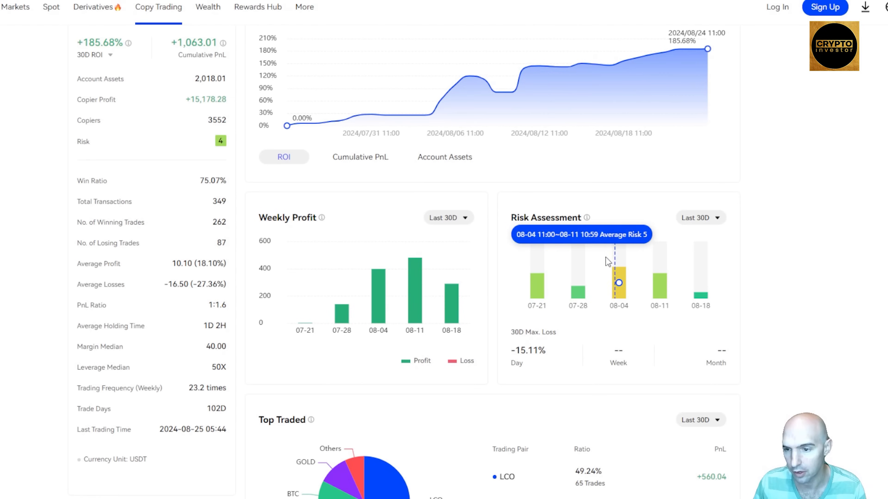
pyautogui.moveTo(187, 176)
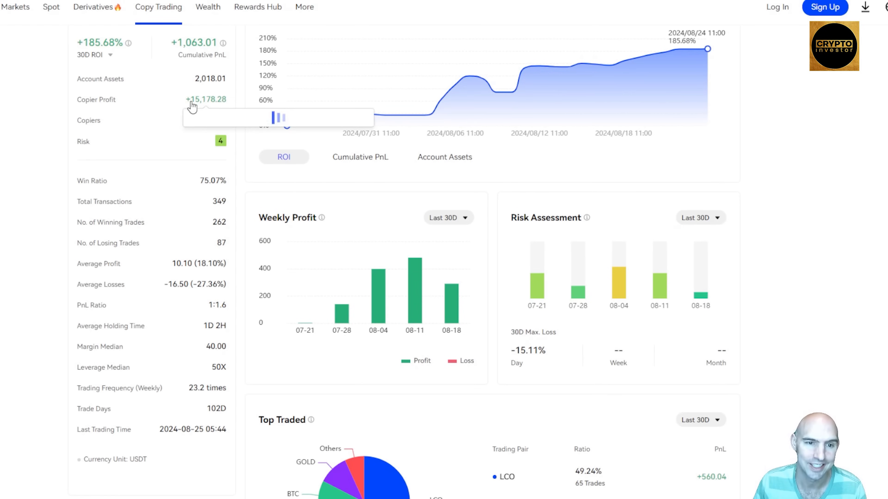
pyautogui.moveTo(214, 106)
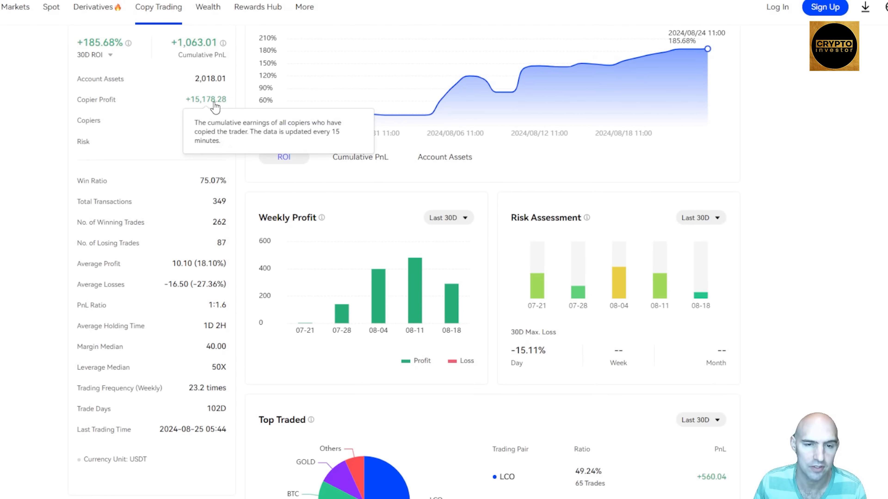
pyautogui.scroll(-3)
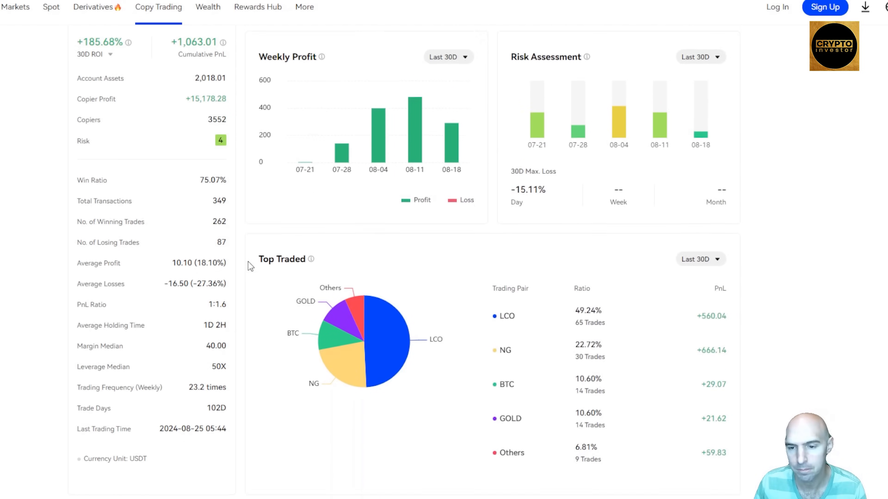
pyautogui.scroll(-3)
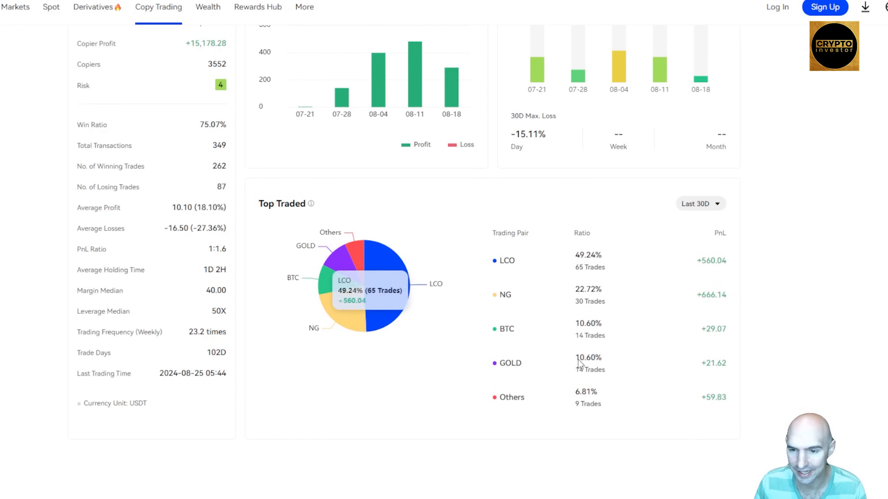
pyautogui.scroll(3)
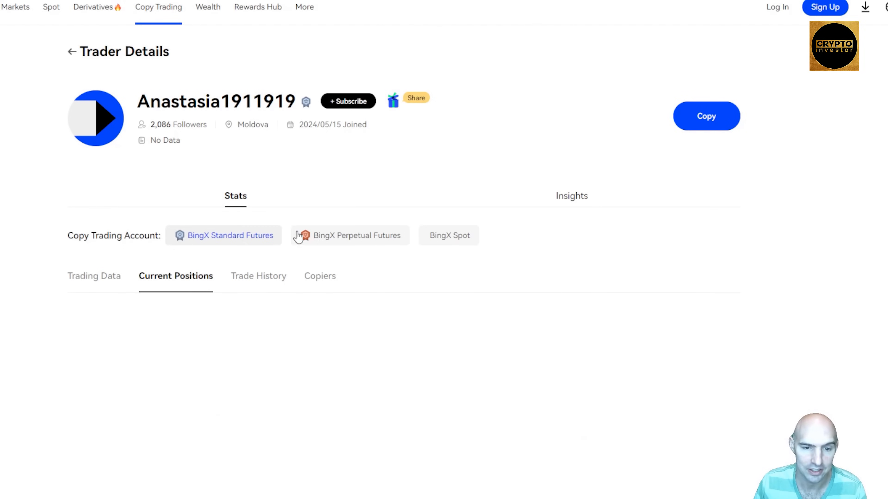
# View the trader's open positions, empty Trade History, then the Copiers list with USDT profits.
pyautogui.scroll(-3)
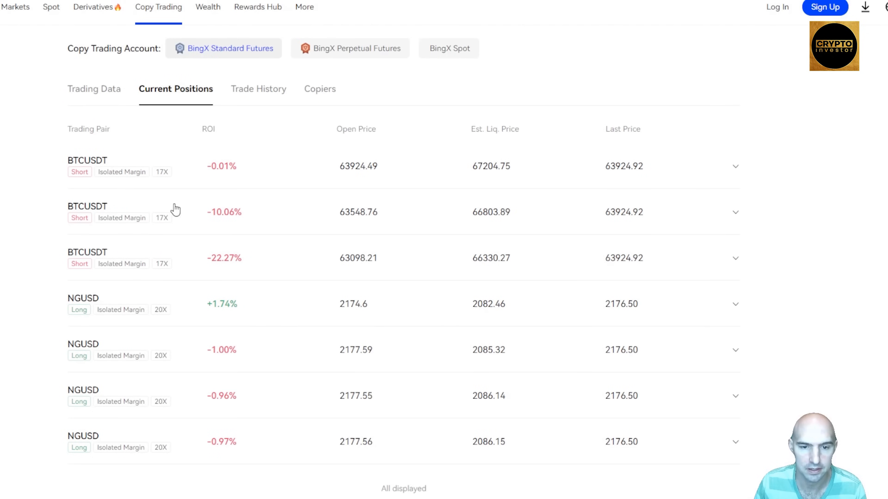
pyautogui.click(255, 89)
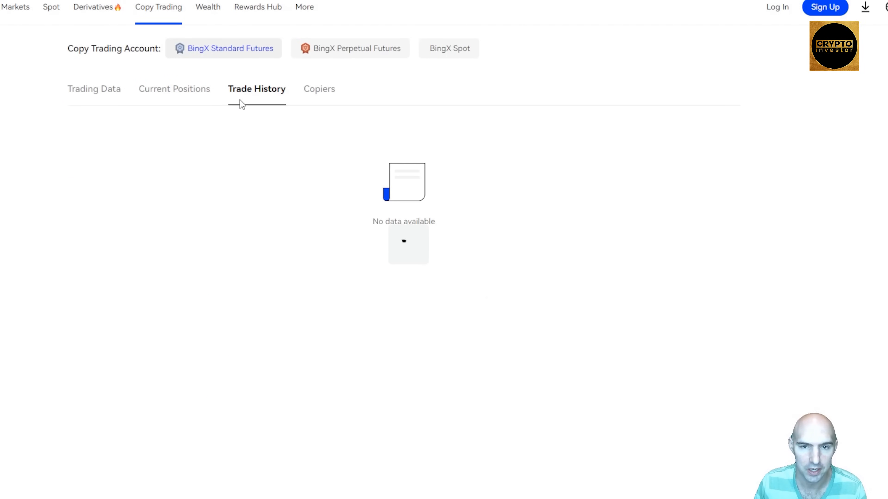
pyautogui.click(318, 88)
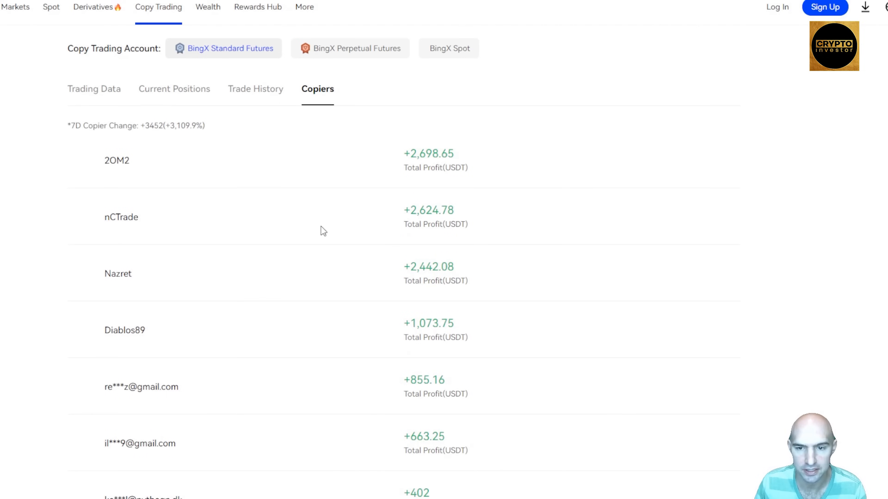
pyautogui.scroll(-3)
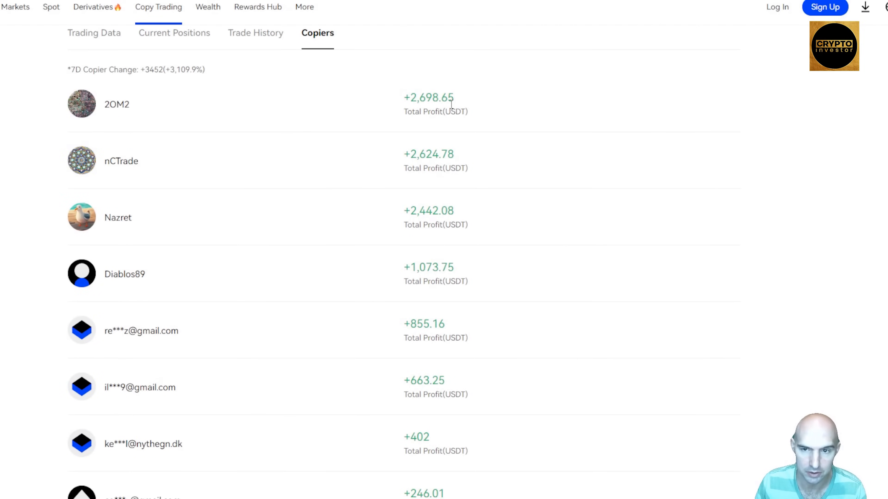
pyautogui.scroll(-3)
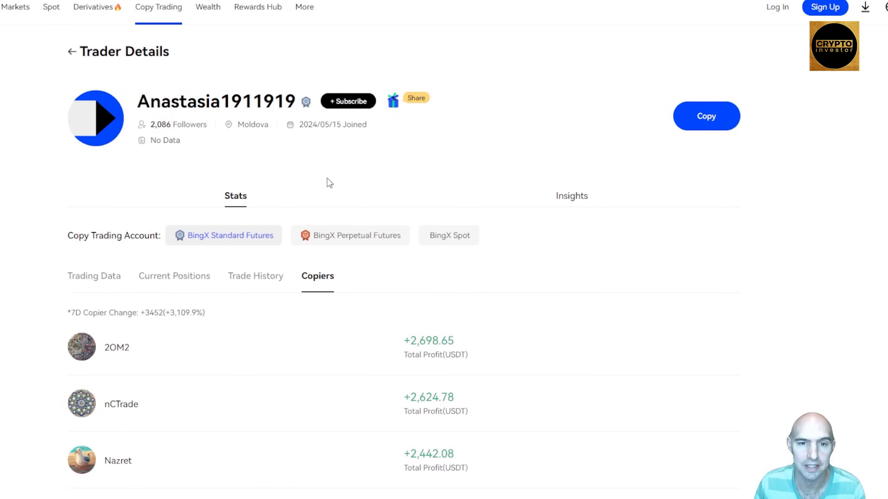
pyautogui.moveTo(550, 202)
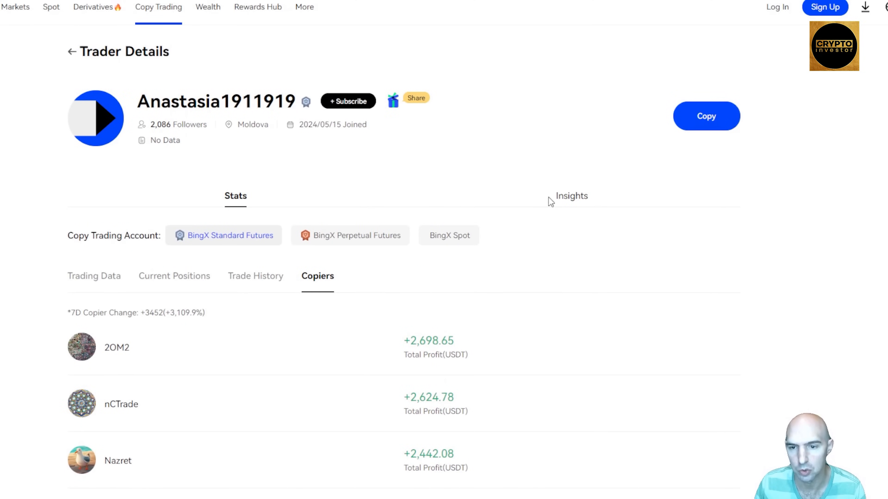
# Return to the Copy Trading page of Trending and Conservative Traders.
pyautogui.click(571, 196)
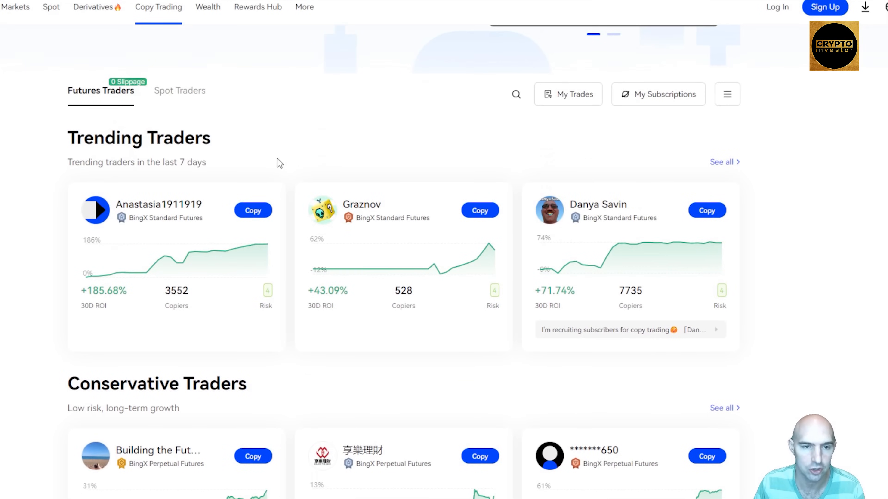
# Scroll past Rising Stars and All Traders to the Traders say comments and FAQ.
pyautogui.scroll(-3)
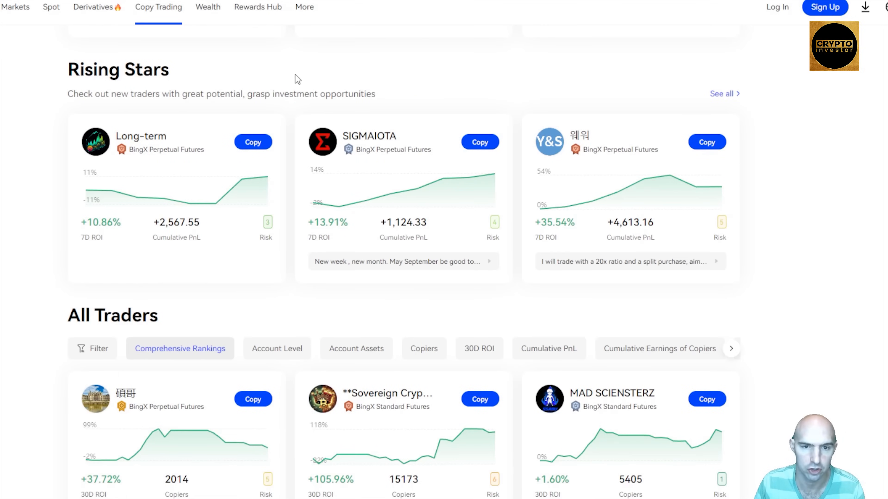
pyautogui.scroll(-3)
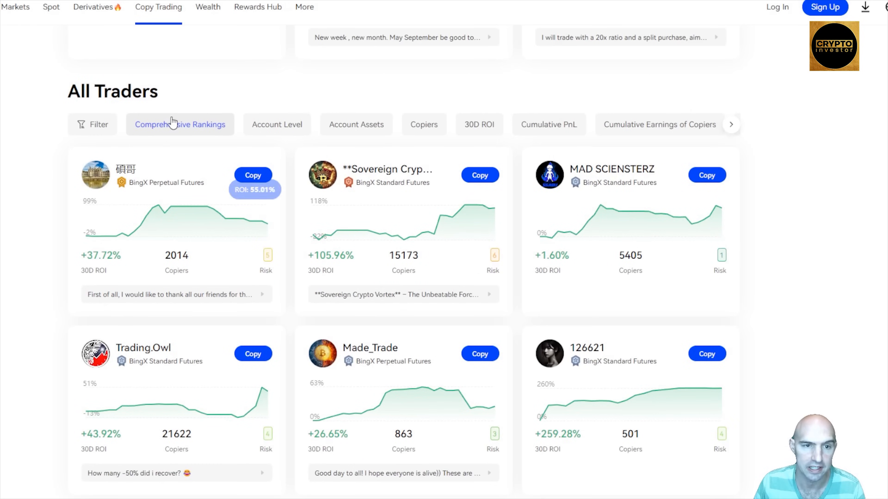
pyautogui.moveTo(214, 128)
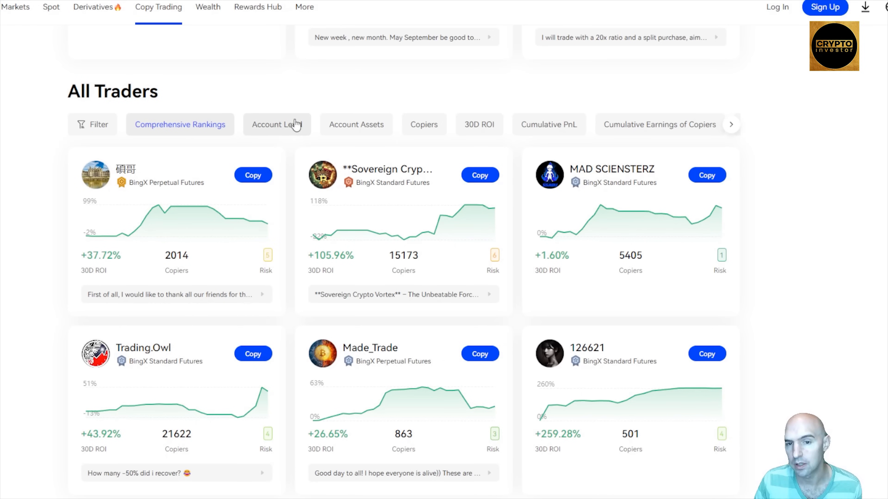
pyautogui.moveTo(479, 125)
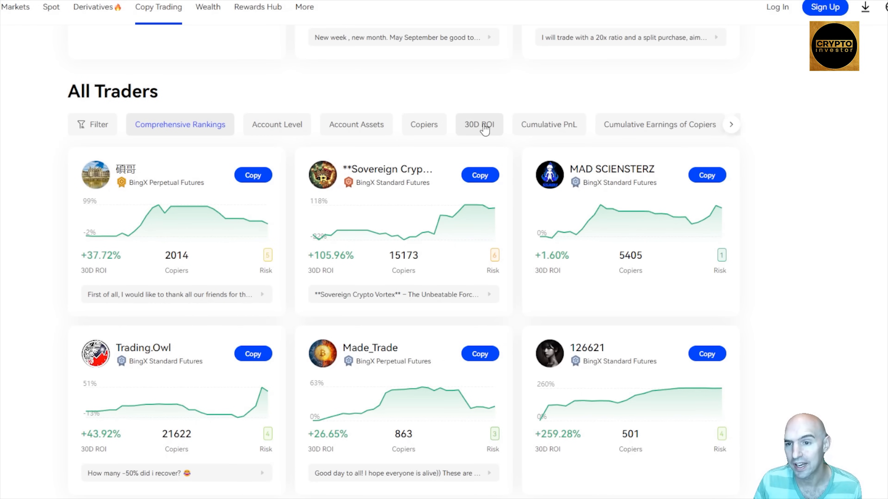
pyautogui.scroll(-3)
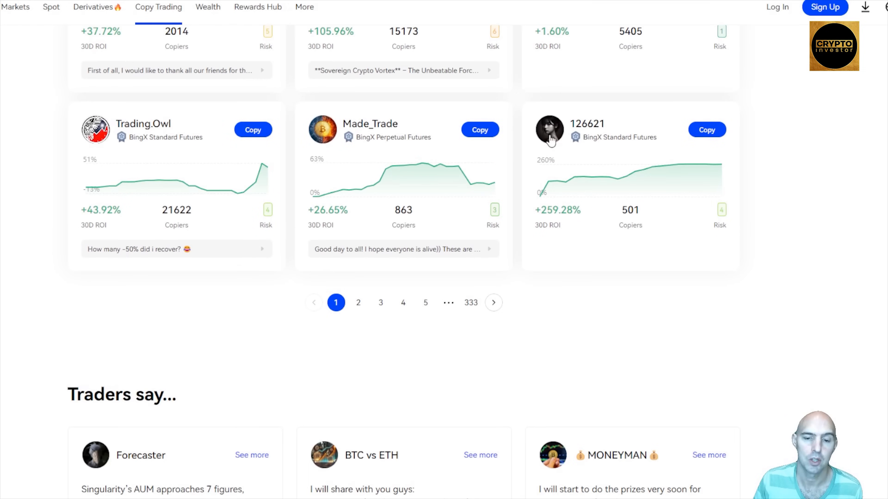
pyautogui.scroll(-3)
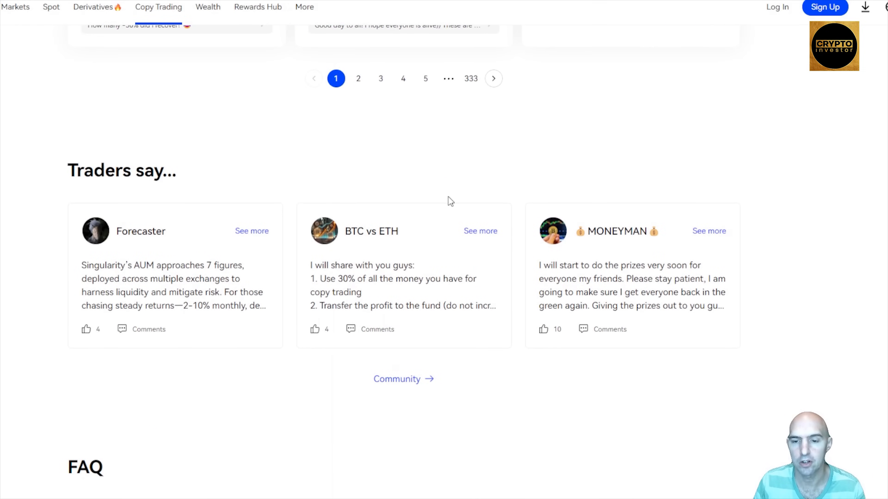
pyautogui.scroll(-3)
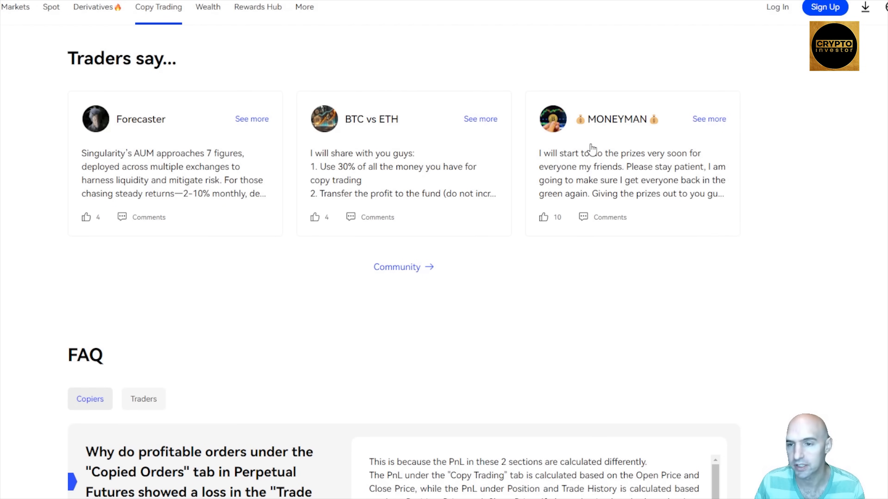
# Scroll back up to the Copy Global Elite Traders banner at the top of Copy Trading.
pyautogui.scroll(-3)
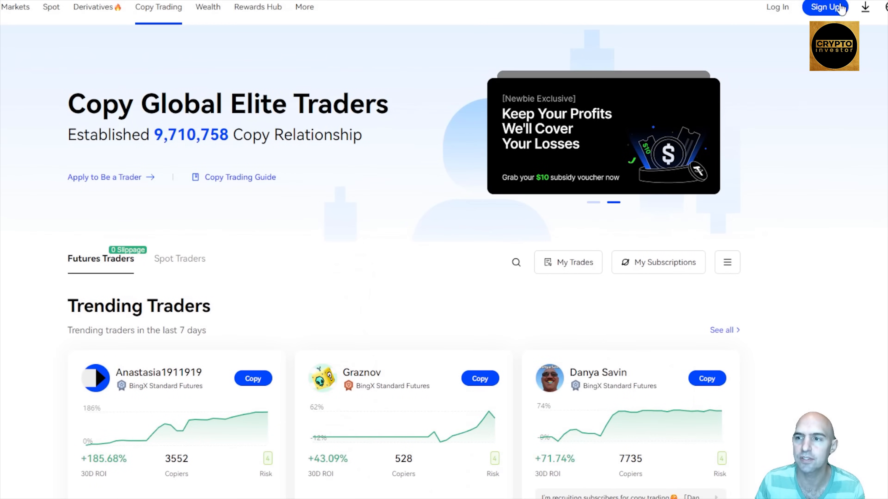
pyautogui.moveTo(401, 103)
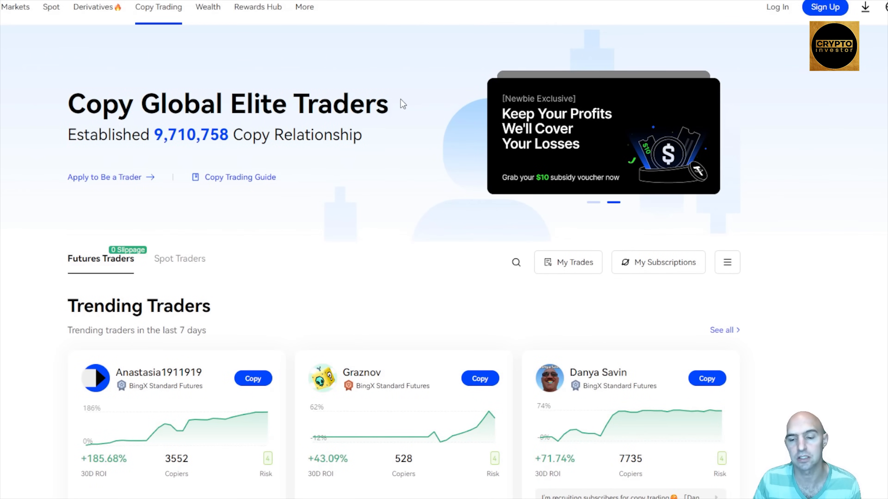